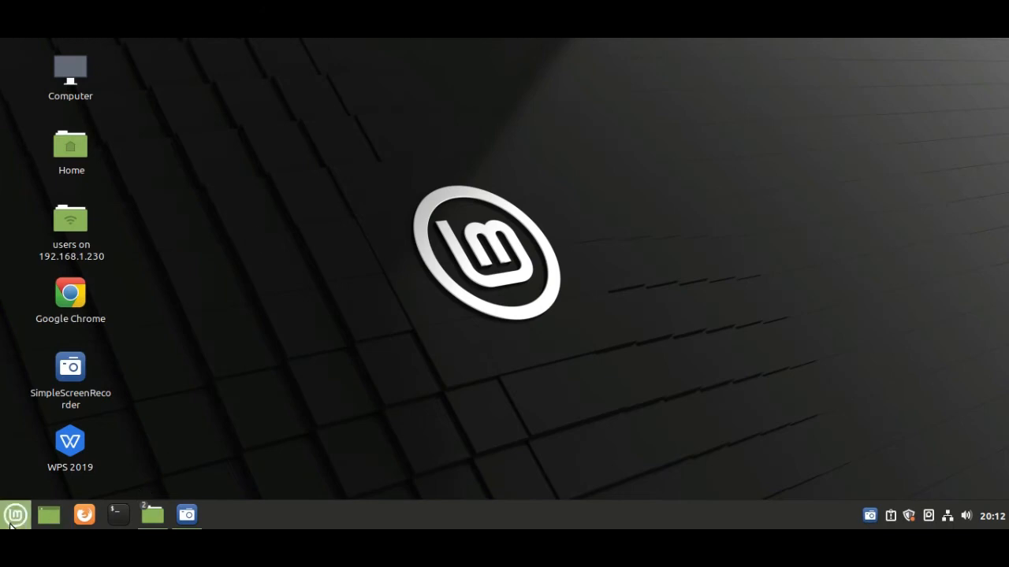
Launch Software Manager from the applications menu and search it for 'vlc'.
left_click(14, 515)
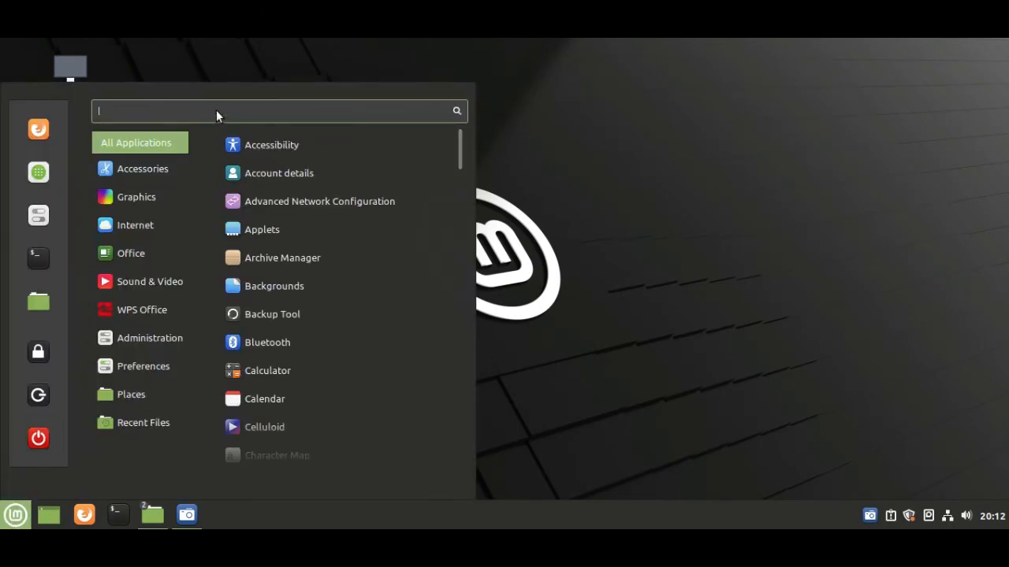
type("soft")
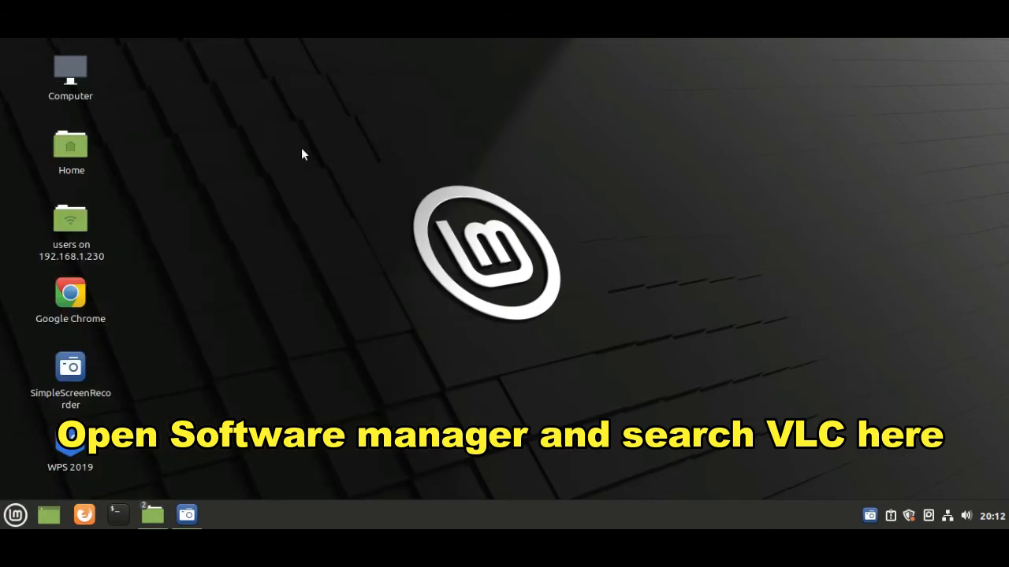
mouse_move(321, 177)
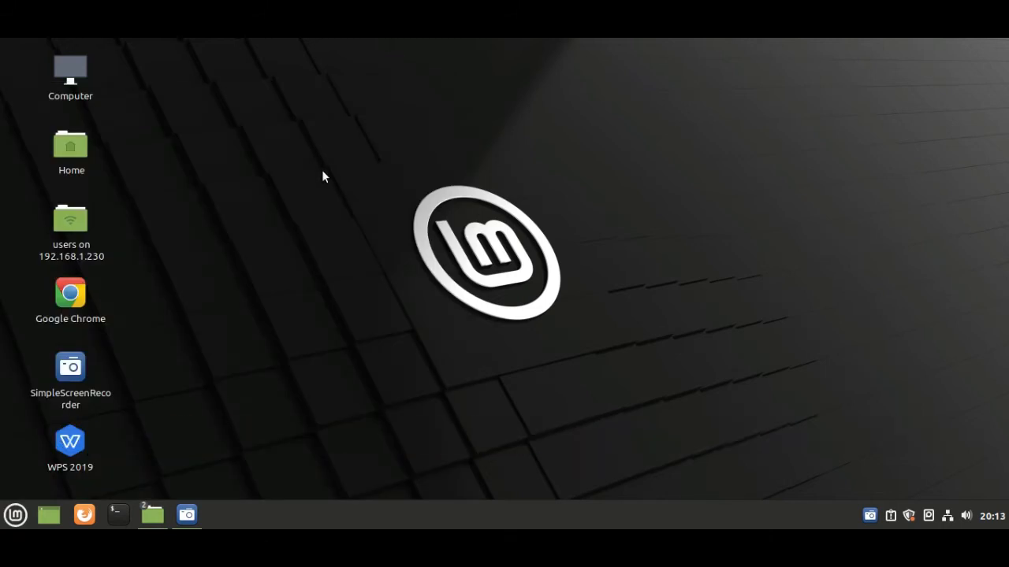
left_click(221, 515)
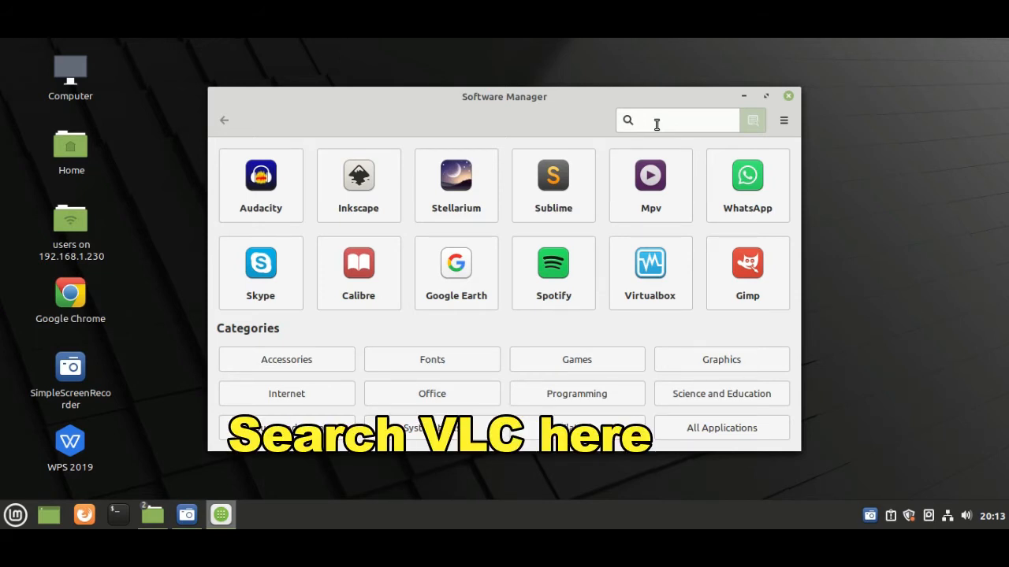
type("vlc")
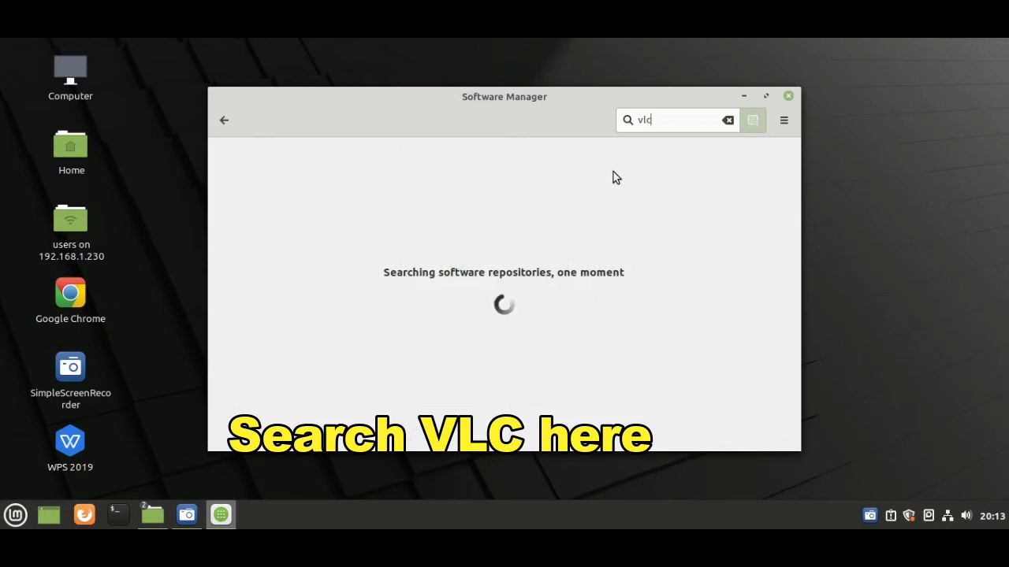
mouse_move(603, 251)
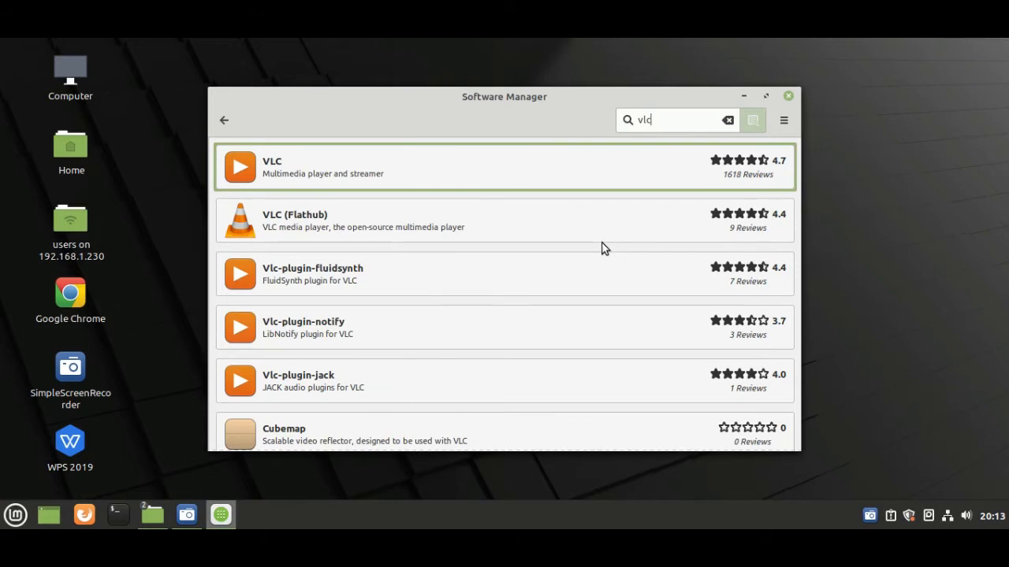
mouse_move(491, 306)
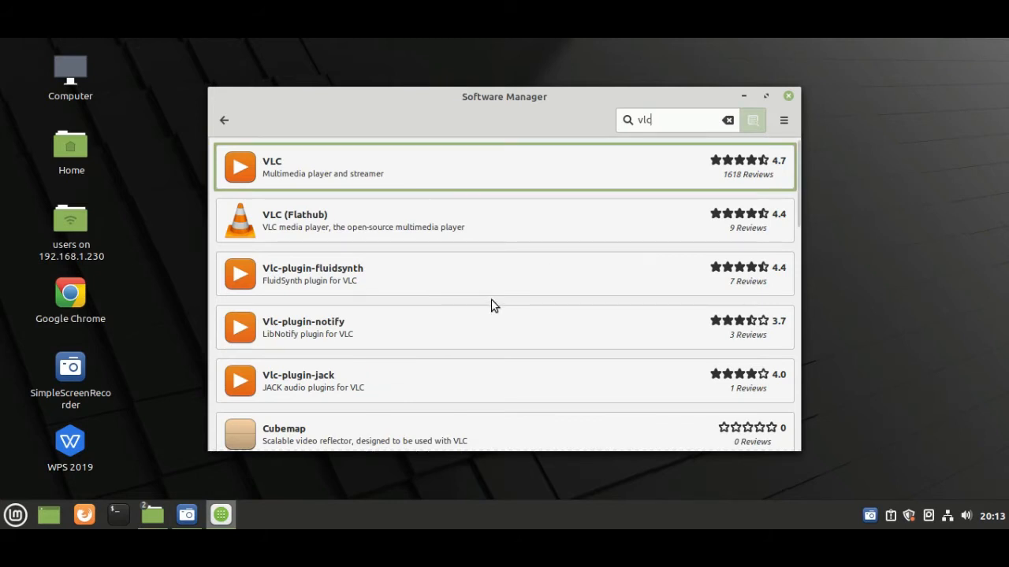
mouse_move(487, 174)
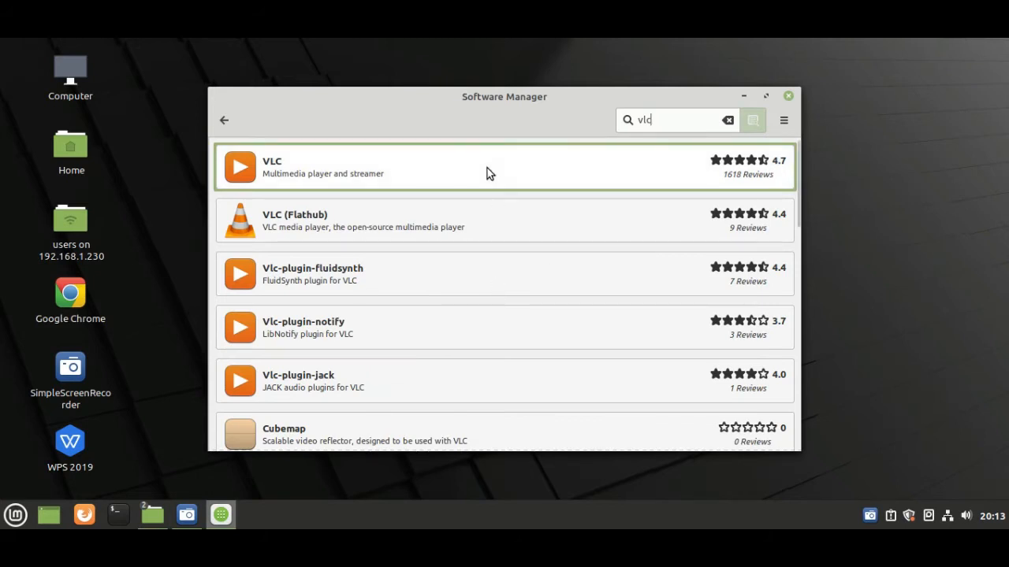
Open the VLC media player package page, maximized, showing version 3.0.9.2-1 and 13.9 MB.
left_click(488, 167)
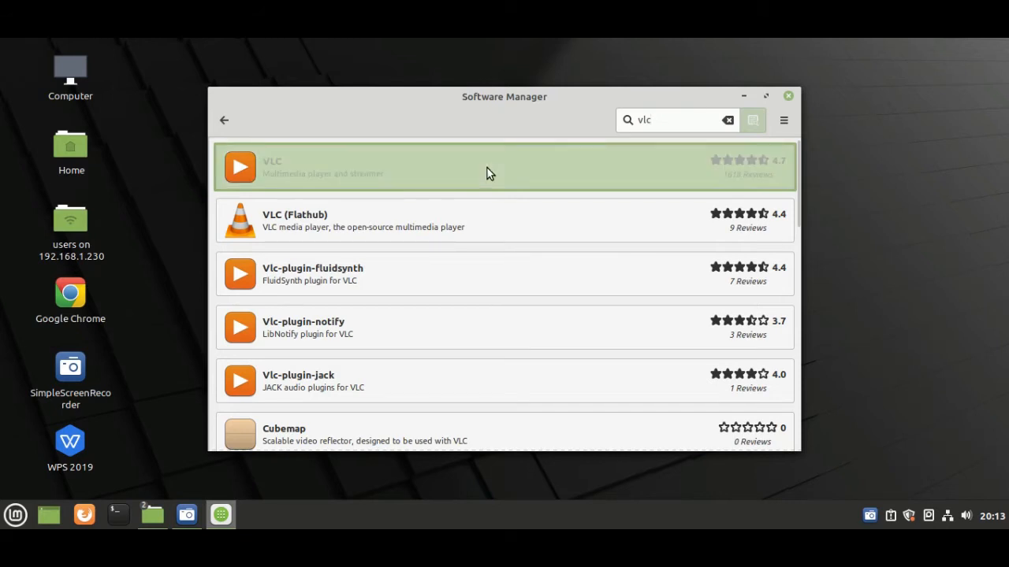
left_click(488, 166)
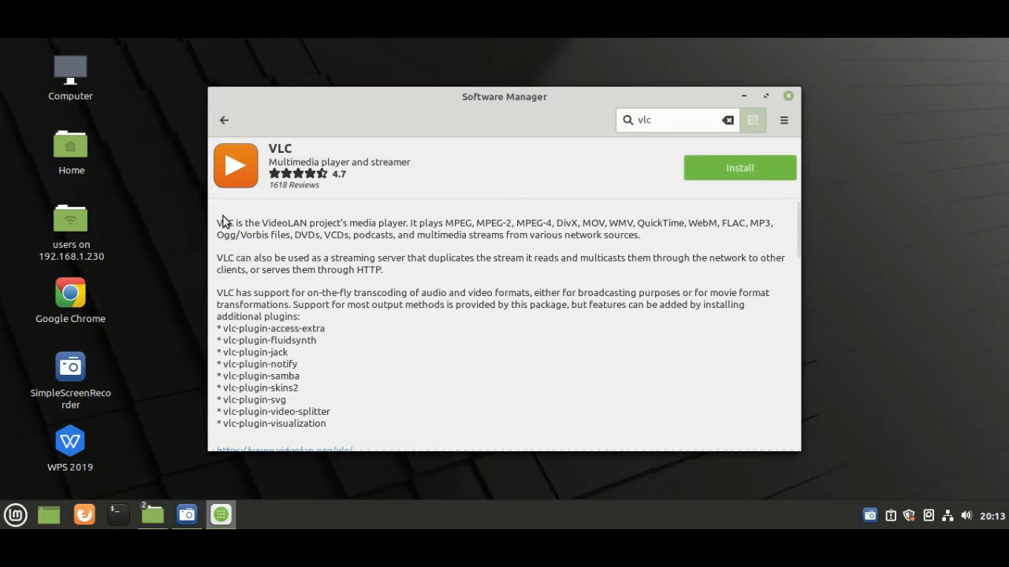
mouse_move(384, 230)
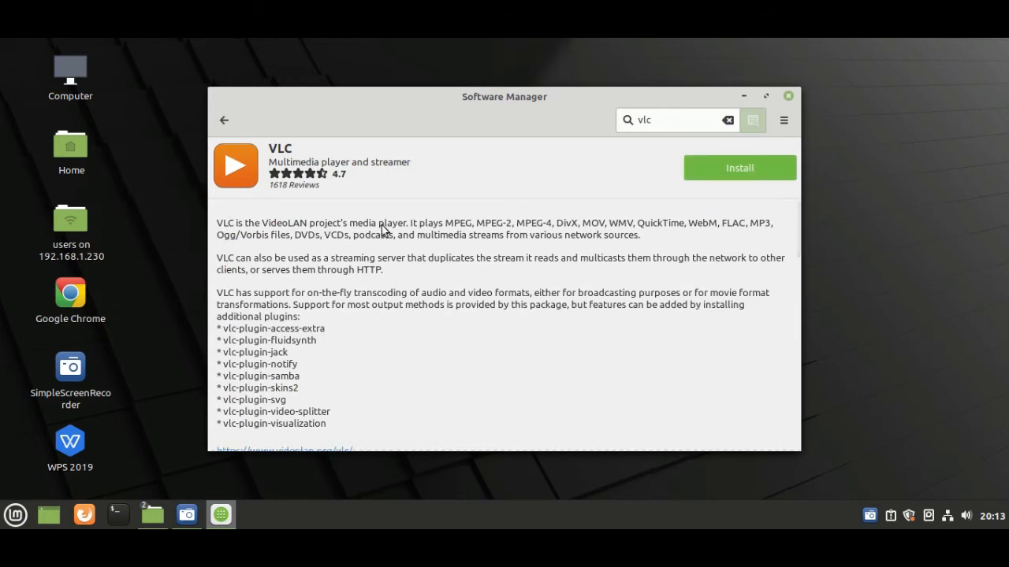
mouse_move(804, 80)
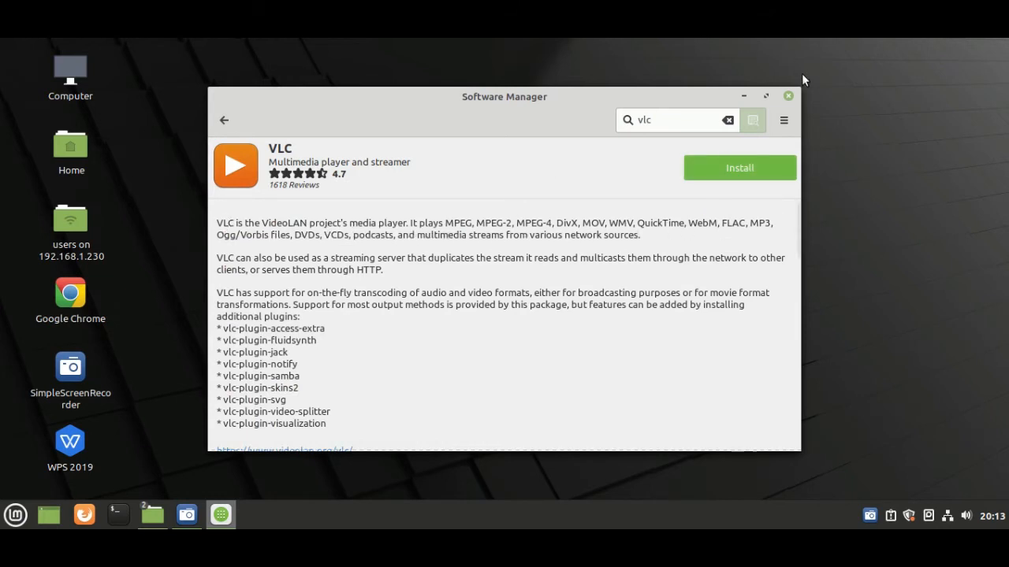
left_click(765, 95)
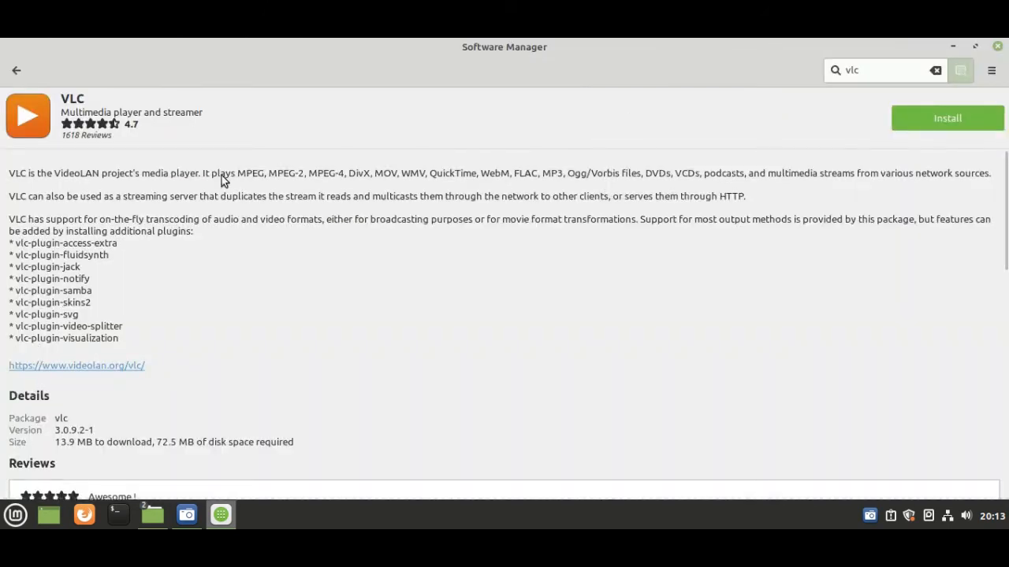
mouse_move(35, 250)
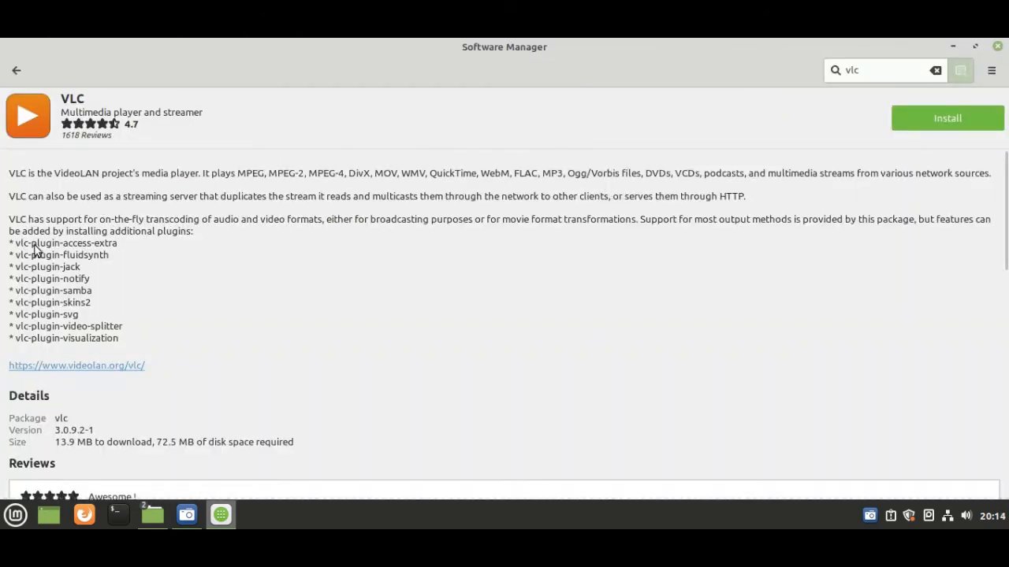
mouse_move(94, 392)
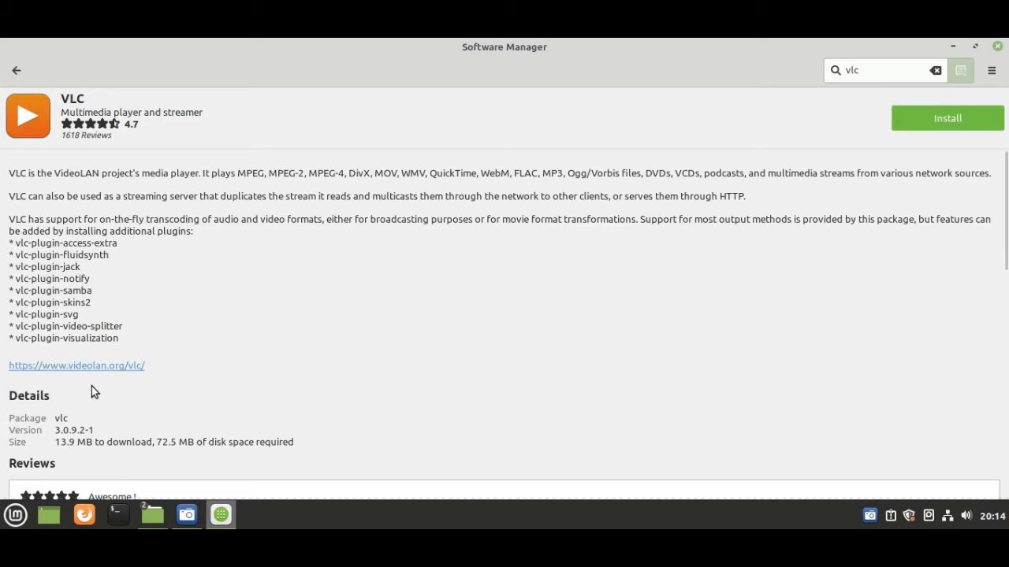
mouse_move(1003, 193)
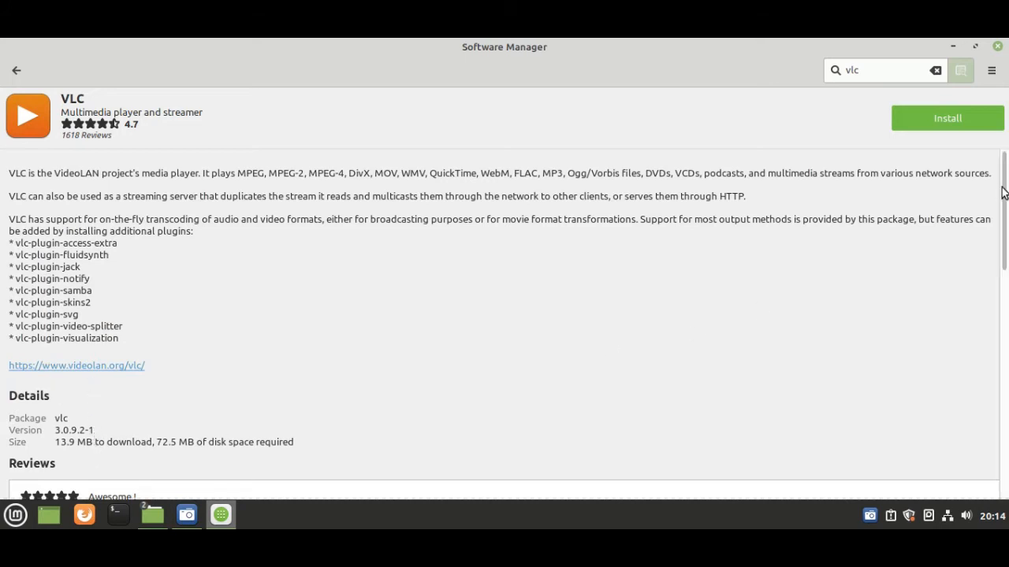
scroll("down", 3)
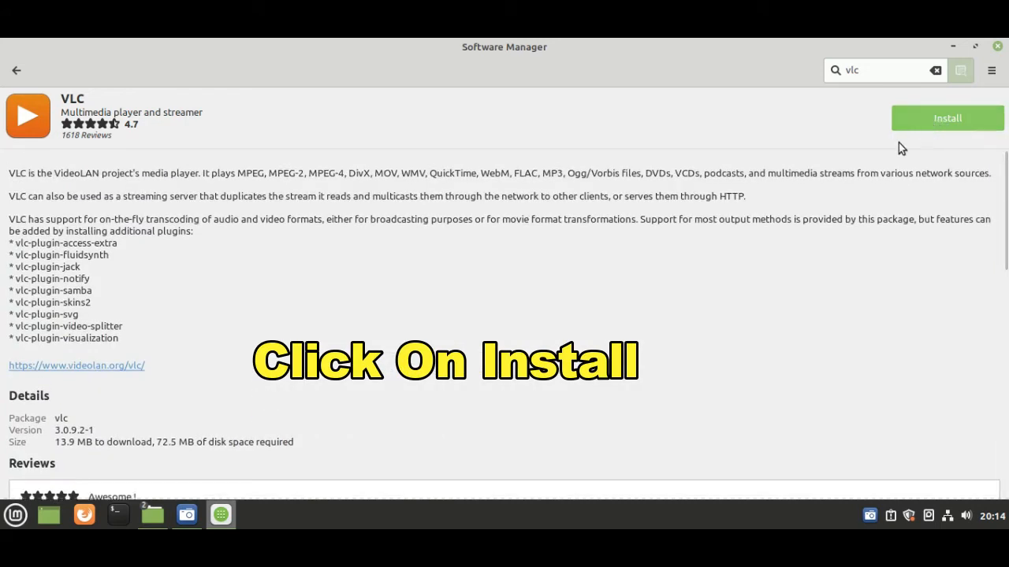
Restore the window and authenticate the VLC installation with the user password.
left_click(946, 117)
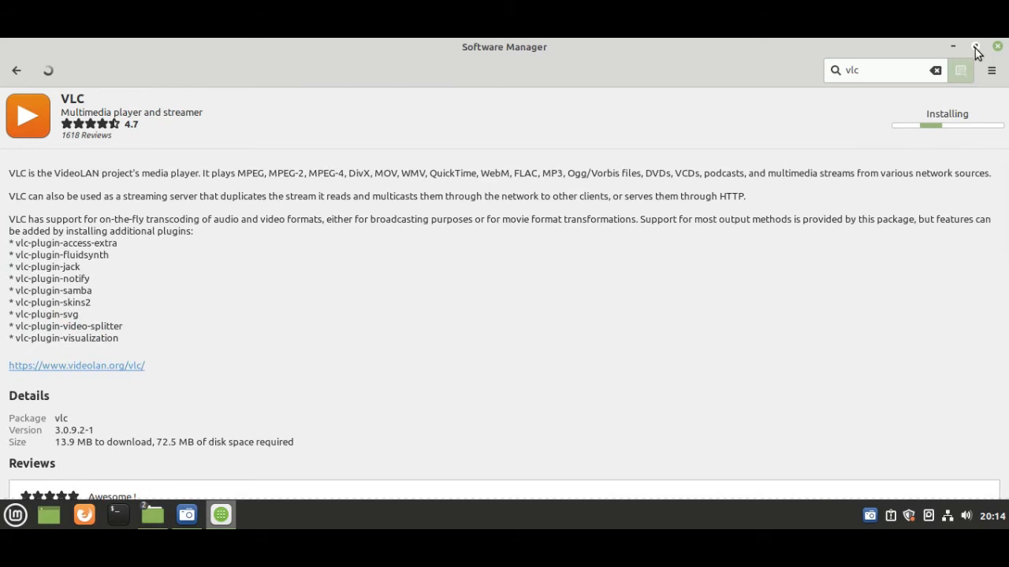
left_click(975, 46)
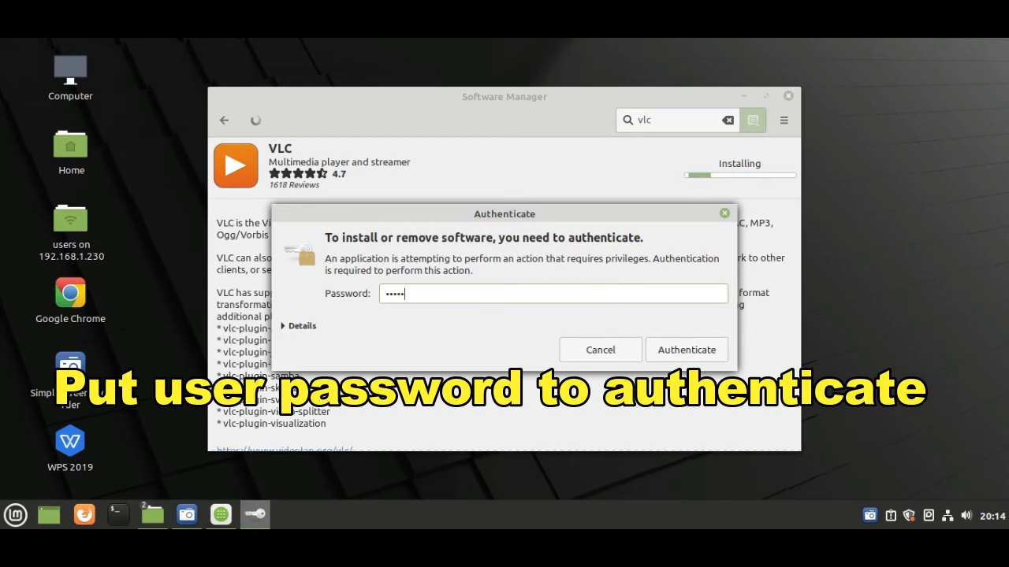
type("•")
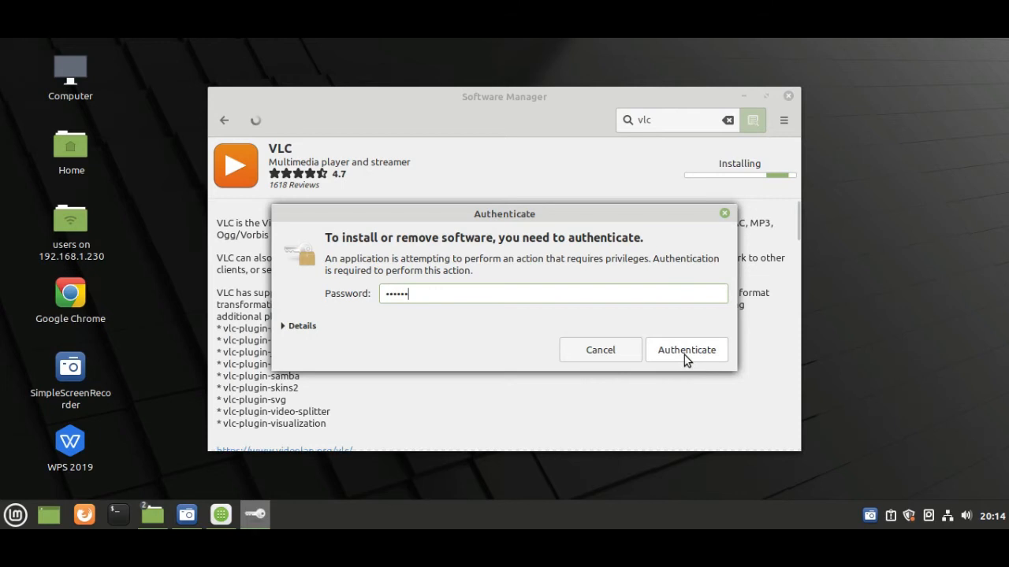
left_click(686, 350)
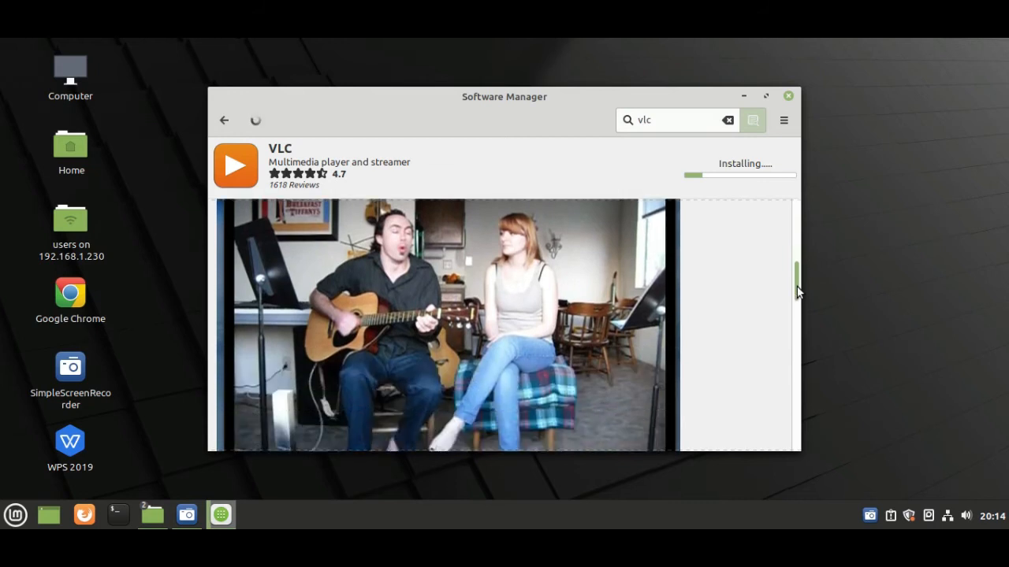
Wait while the VLC installation progress bar fills nearly to the end.
scroll("down", 3)
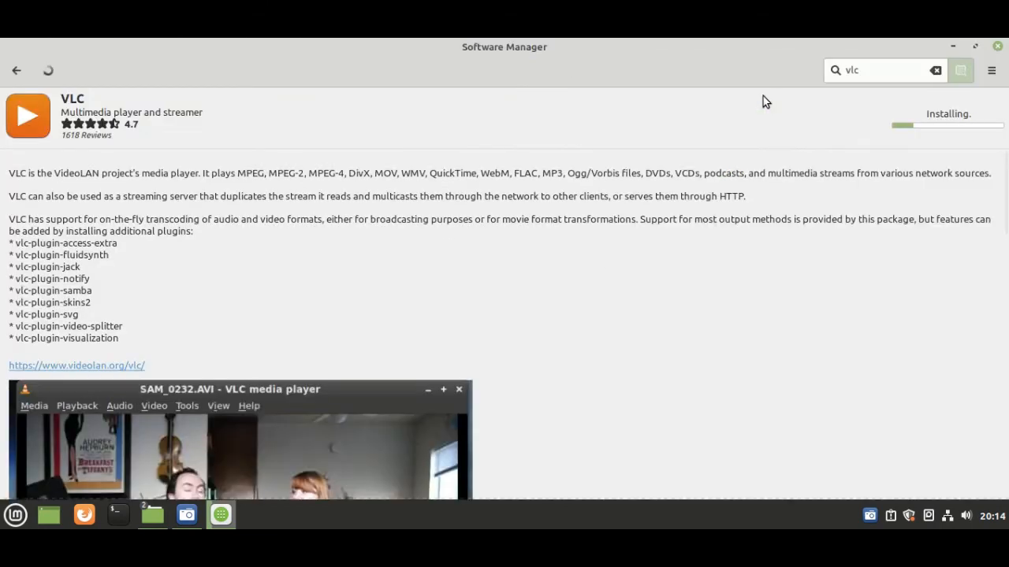
mouse_move(951, 131)
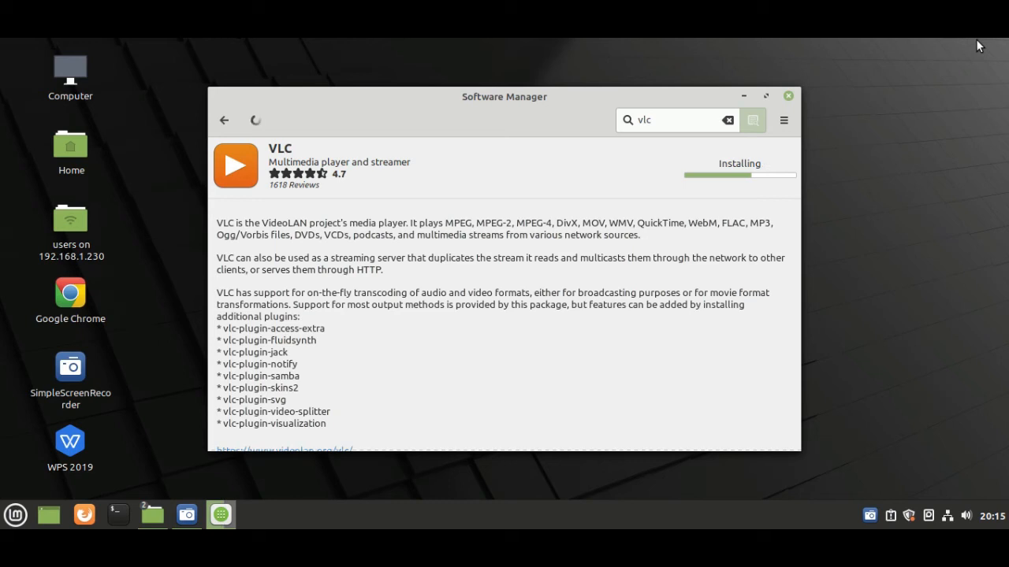
mouse_move(508, 418)
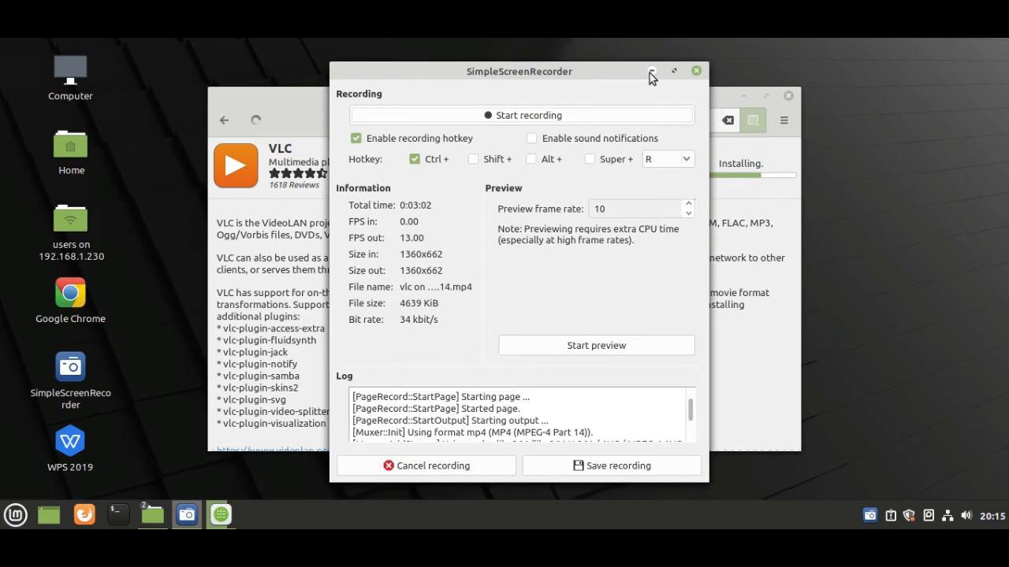
left_click(519, 115)
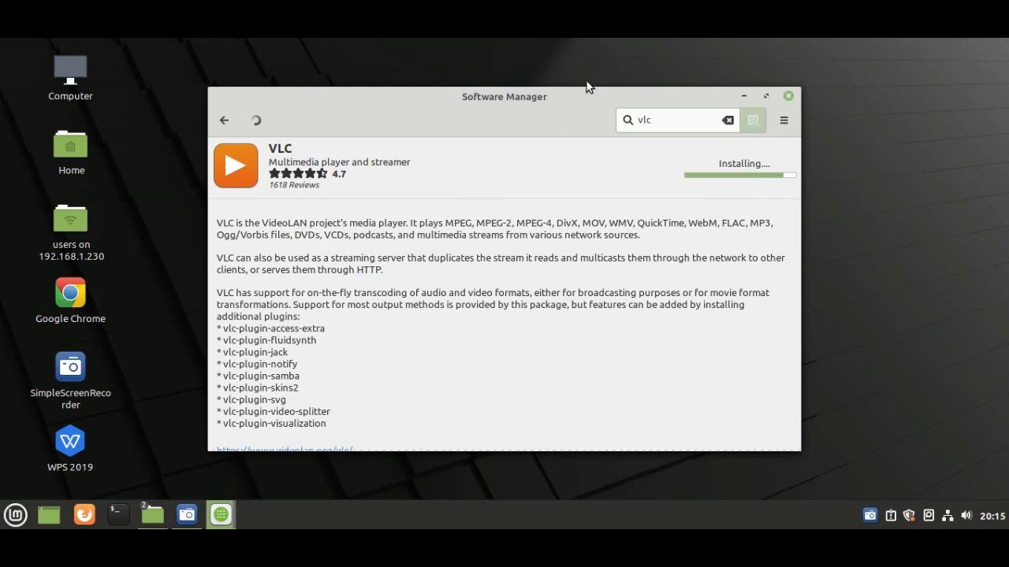
mouse_move(562, 218)
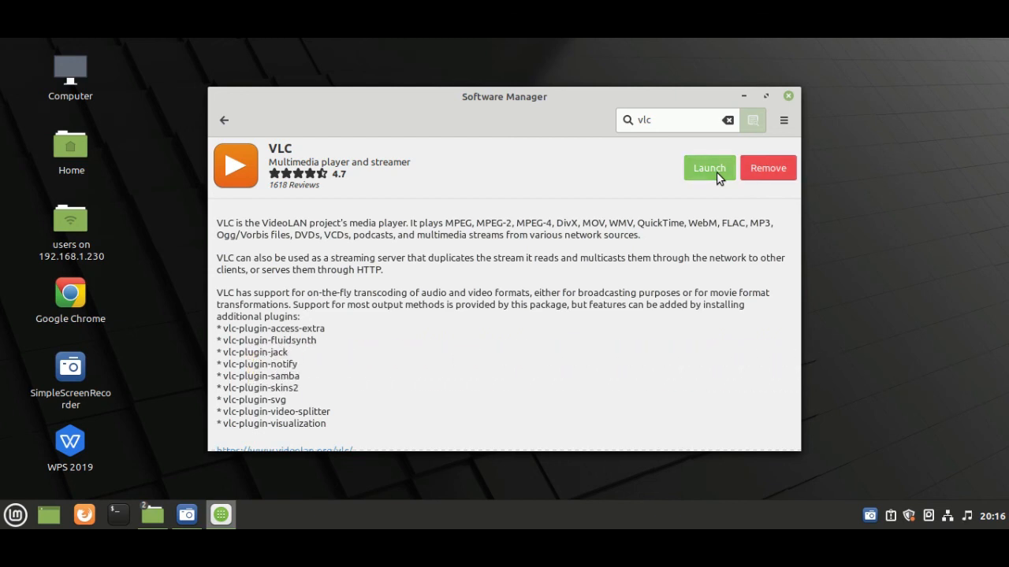
Launch the installed VLC and accept its Privacy and Network Access Policy.
left_click(708, 168)
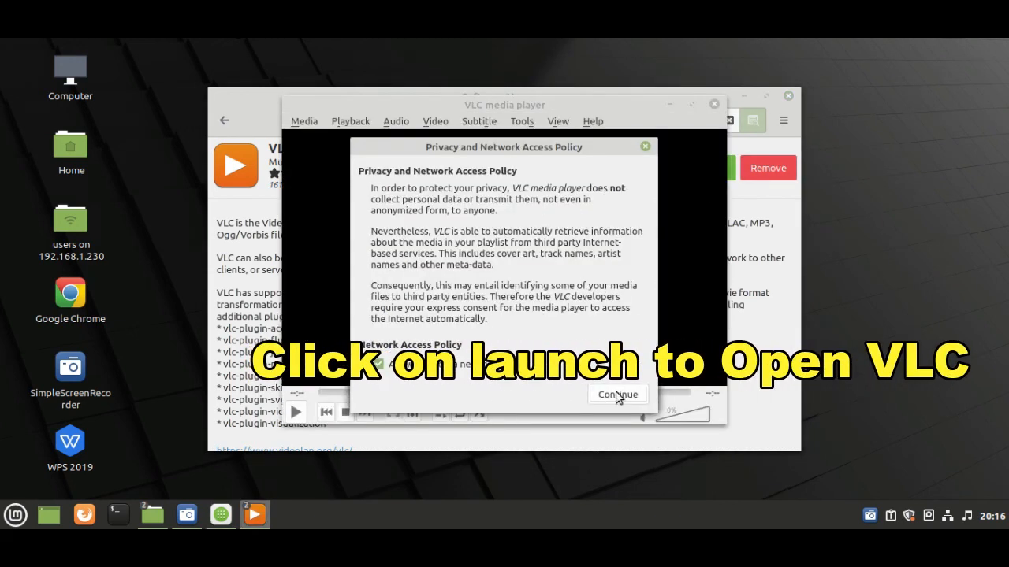
left_click(617, 394)
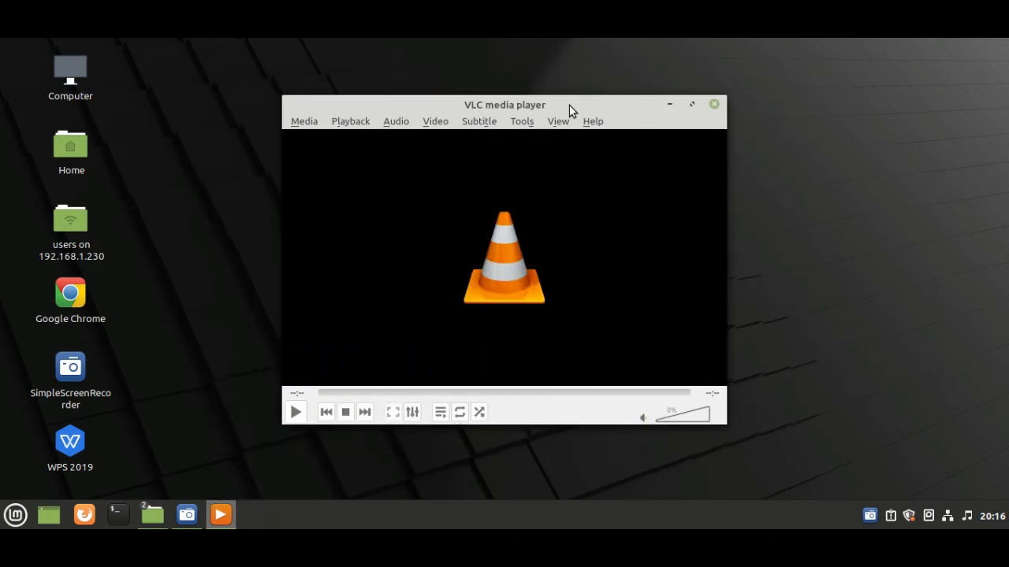
Via Media > Open File, select simplescreenrecorder-2020-07-27_19.40.22.mp4 in Videos.
left_click(304, 121)
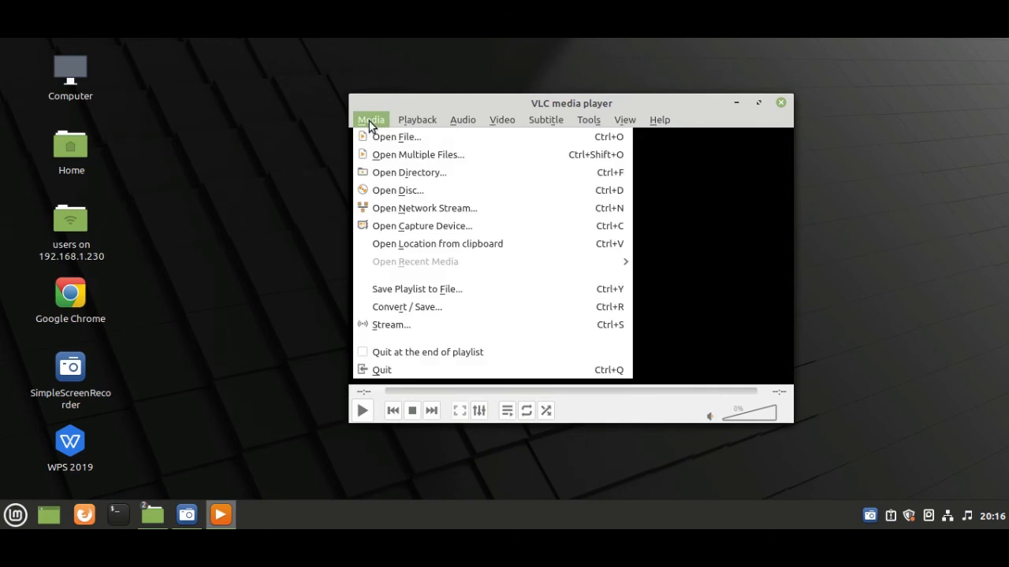
mouse_move(413, 208)
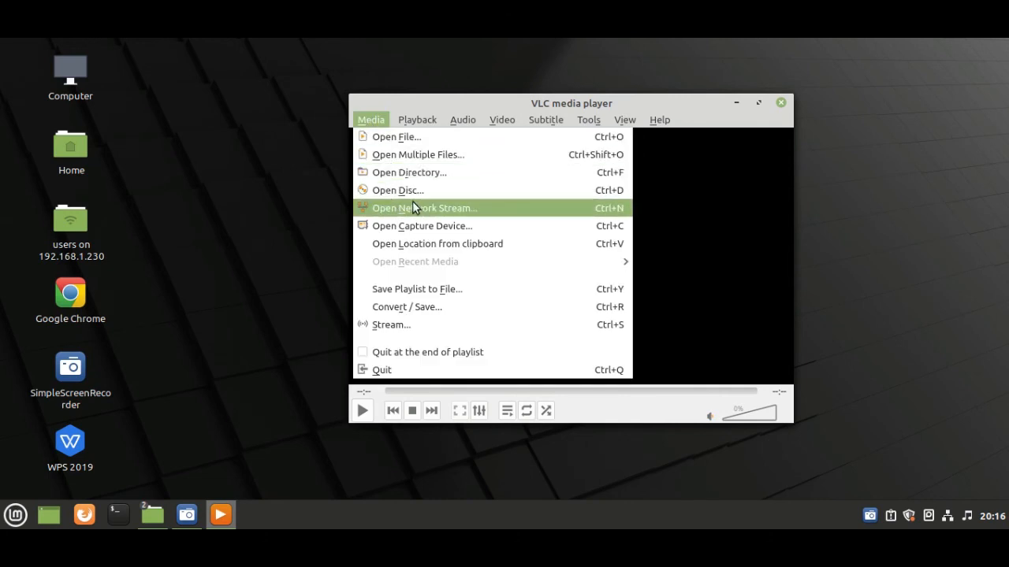
left_click(424, 208)
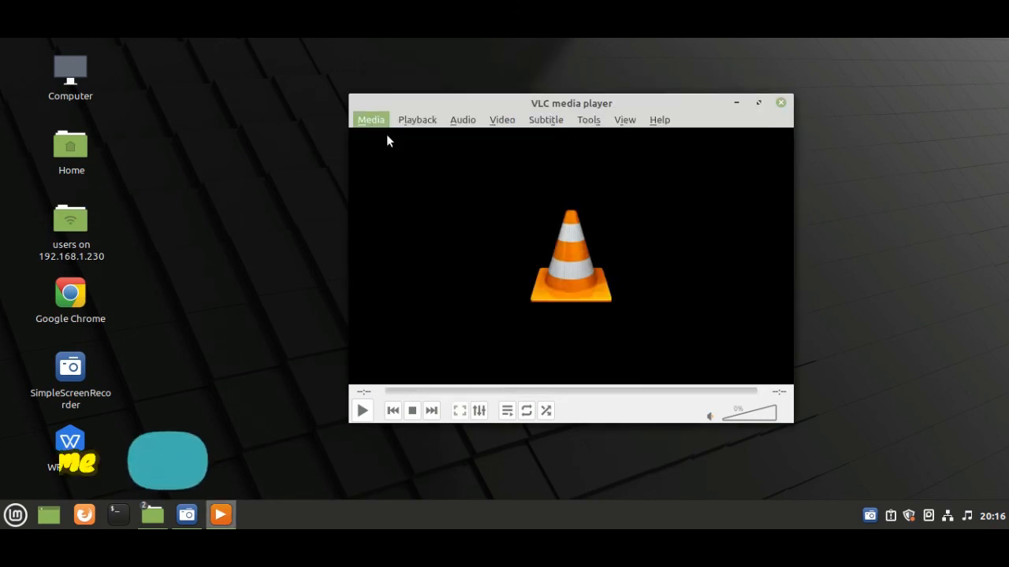
left_click(371, 119)
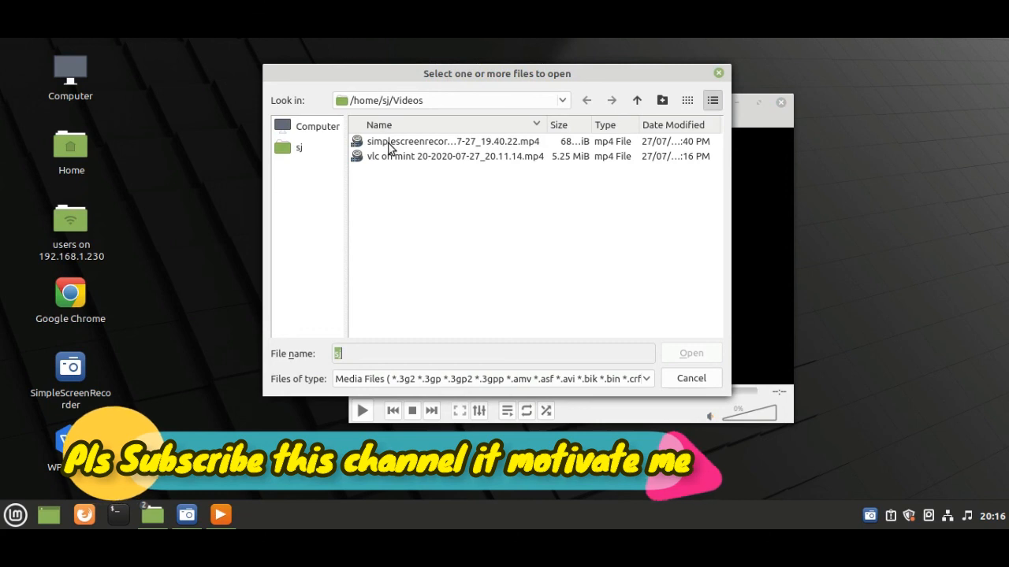
left_click(453, 142)
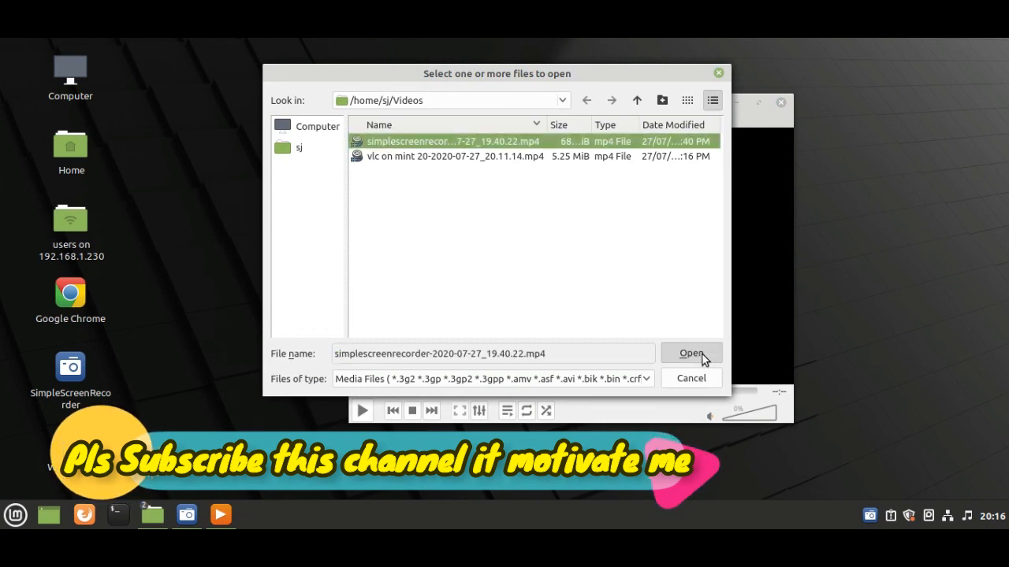
Play the selected screen recording in VLC, then close the player.
left_click(691, 353)
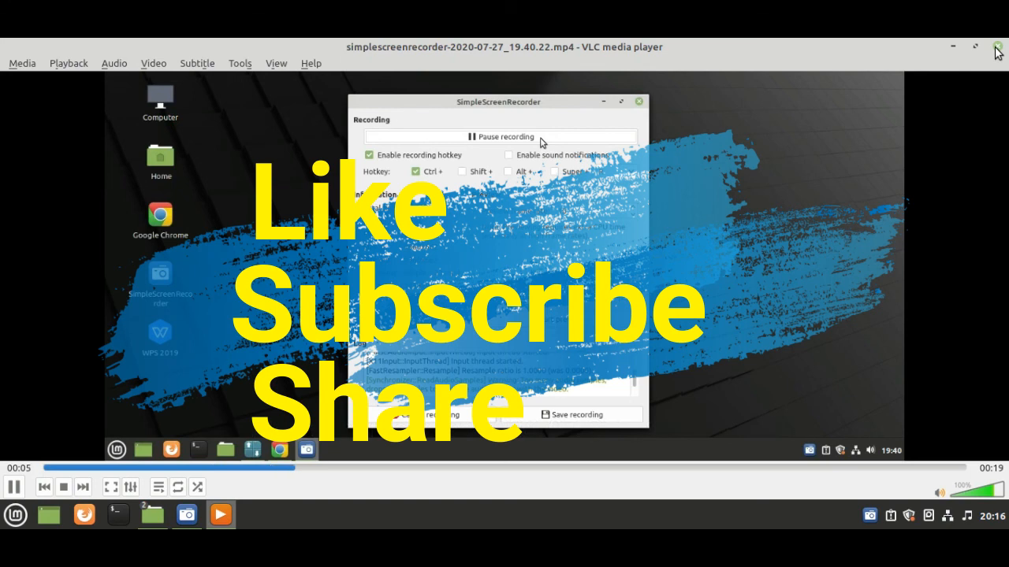
left_click(996, 47)
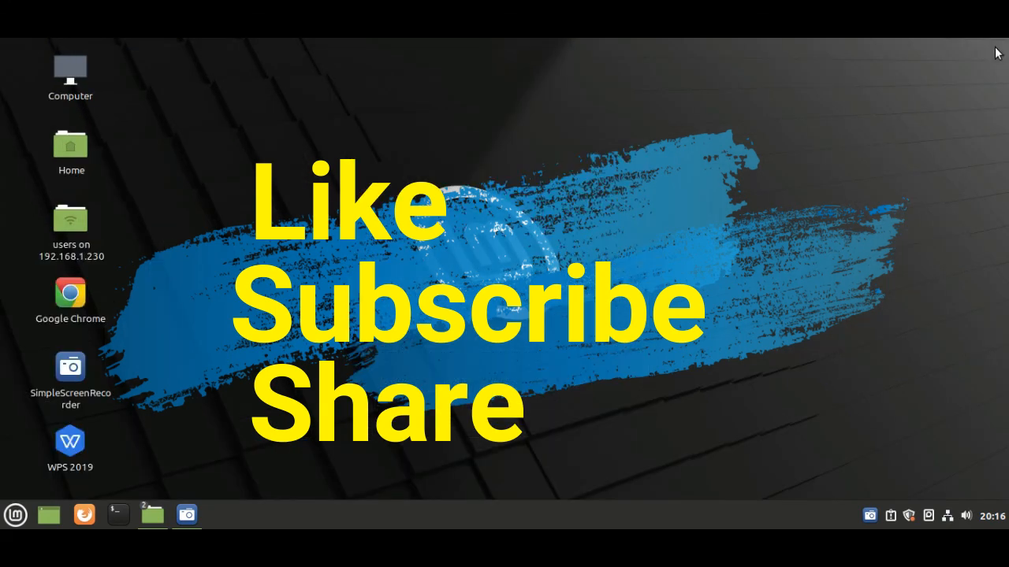